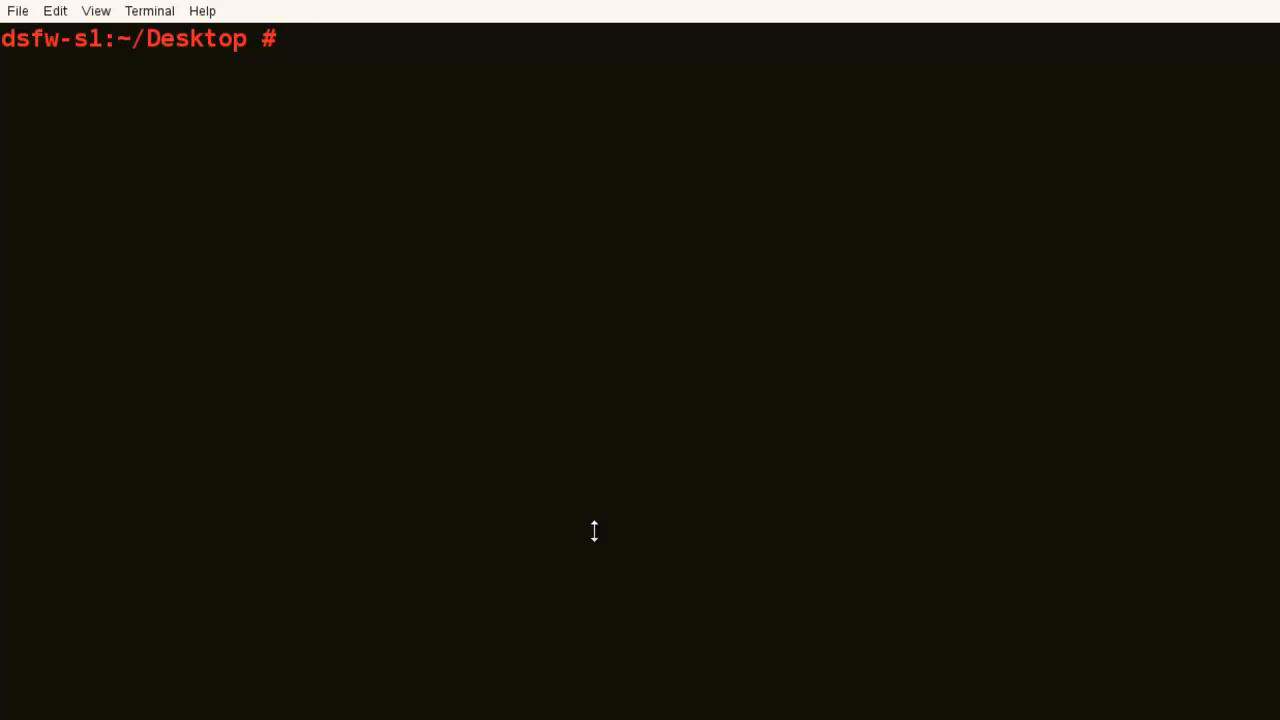
Obtain a Kerberos ticket for administrator with kinit and verify it with klist.
type("kinit administ")
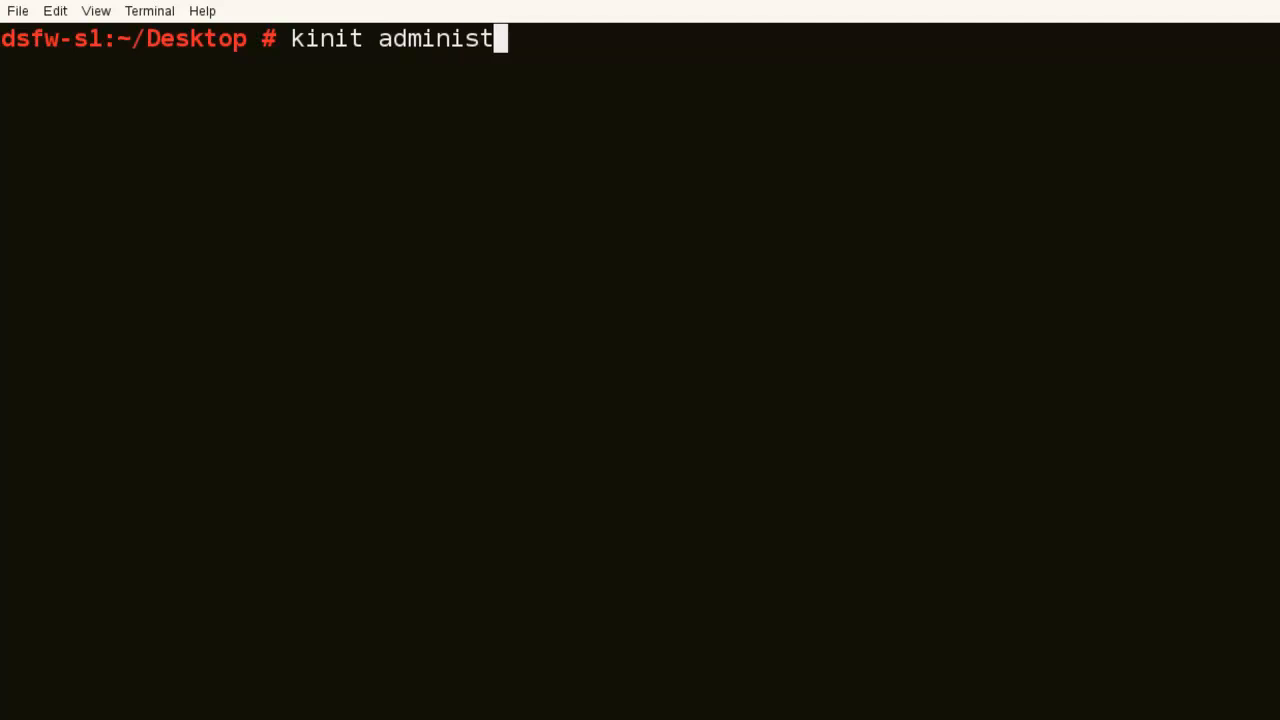
type("rator")
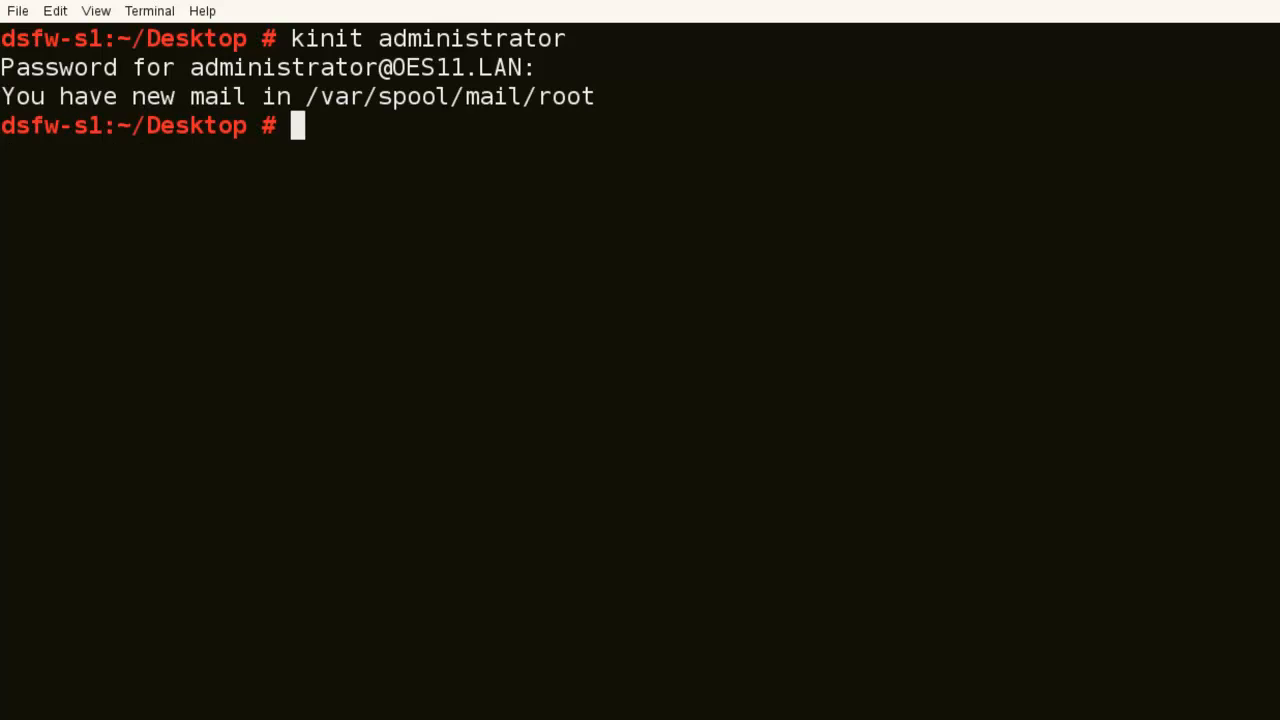
type("klist")
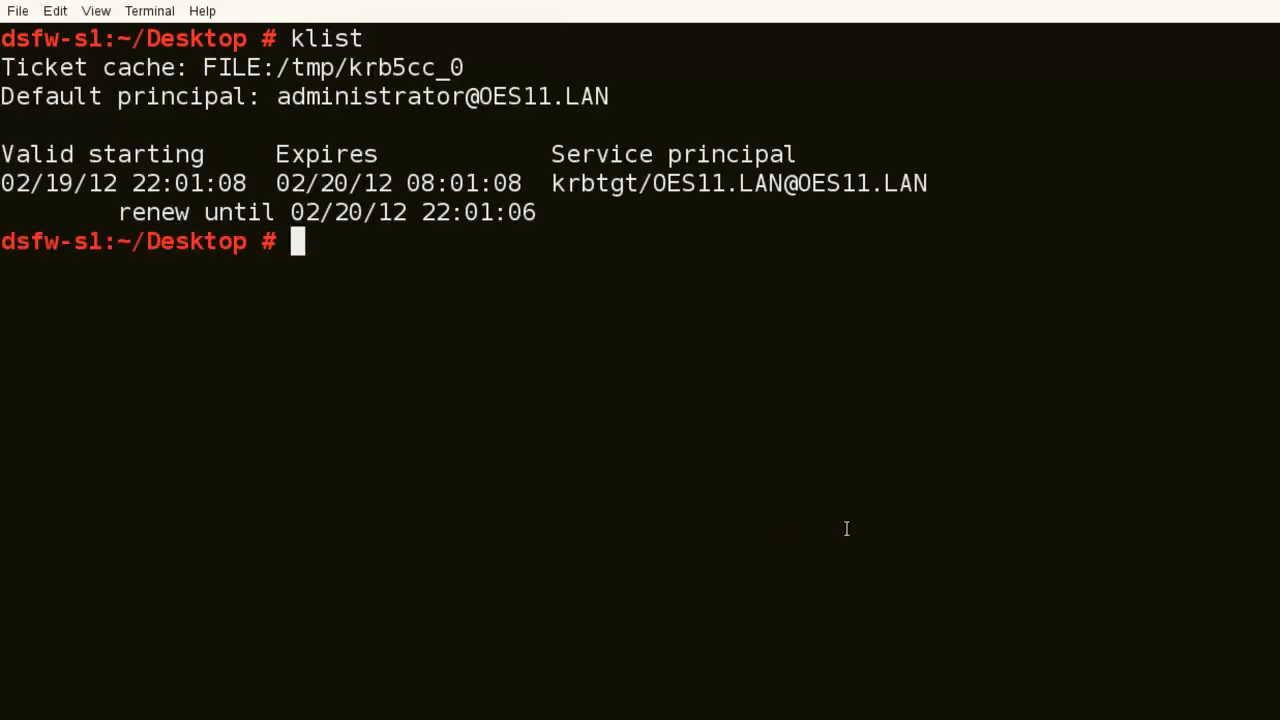
mouse_move(572, 220)
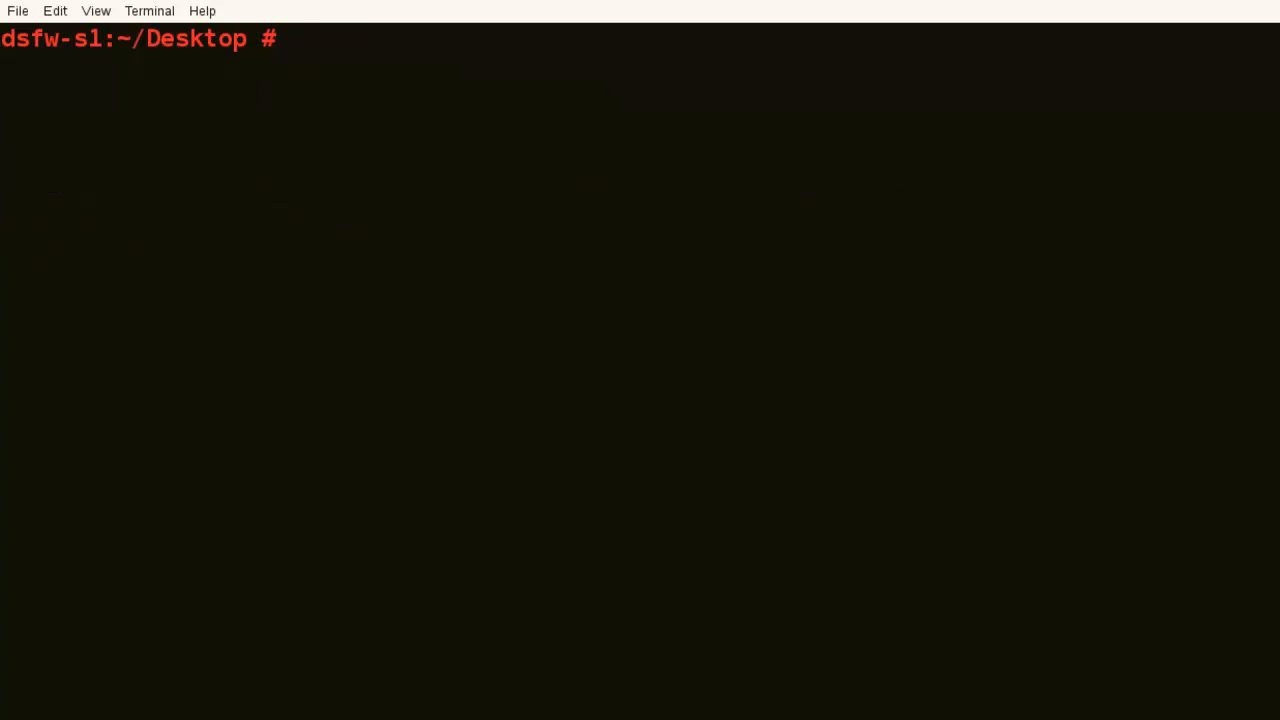
Show the domaincntrl --help usage summary with its list, samify, desamify and preps options.
type("dom")
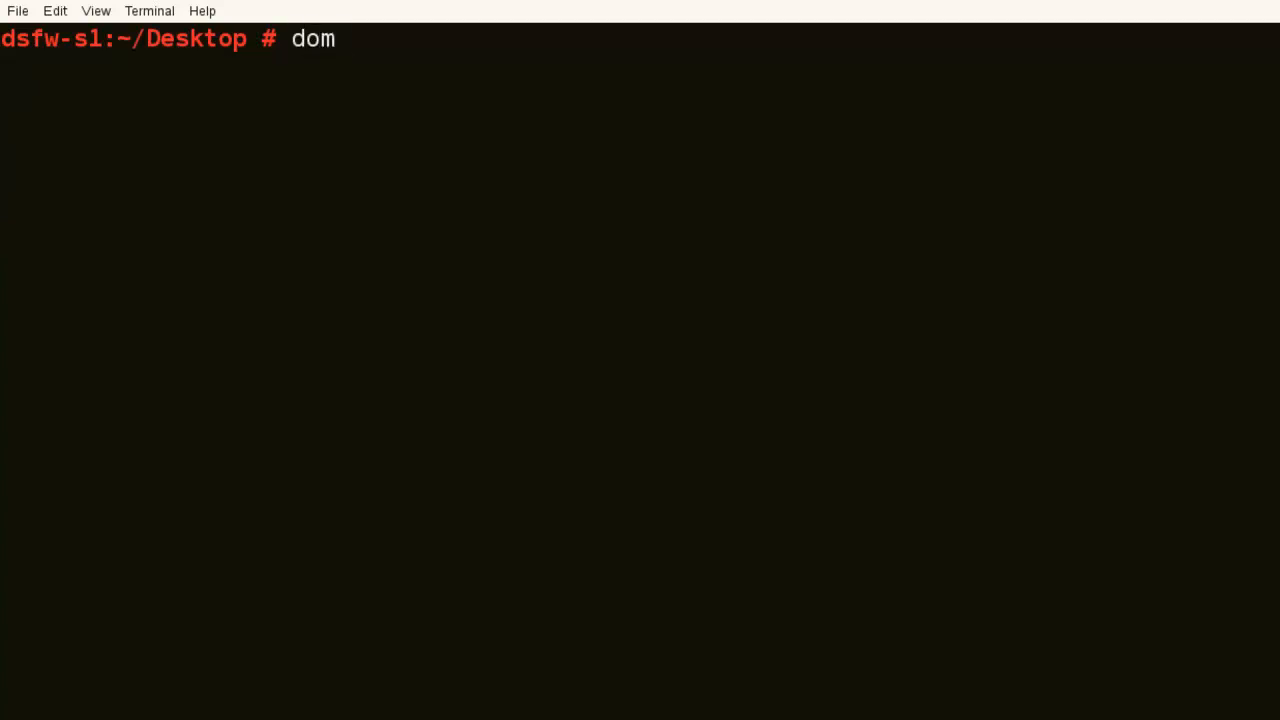
type("aincntrl")
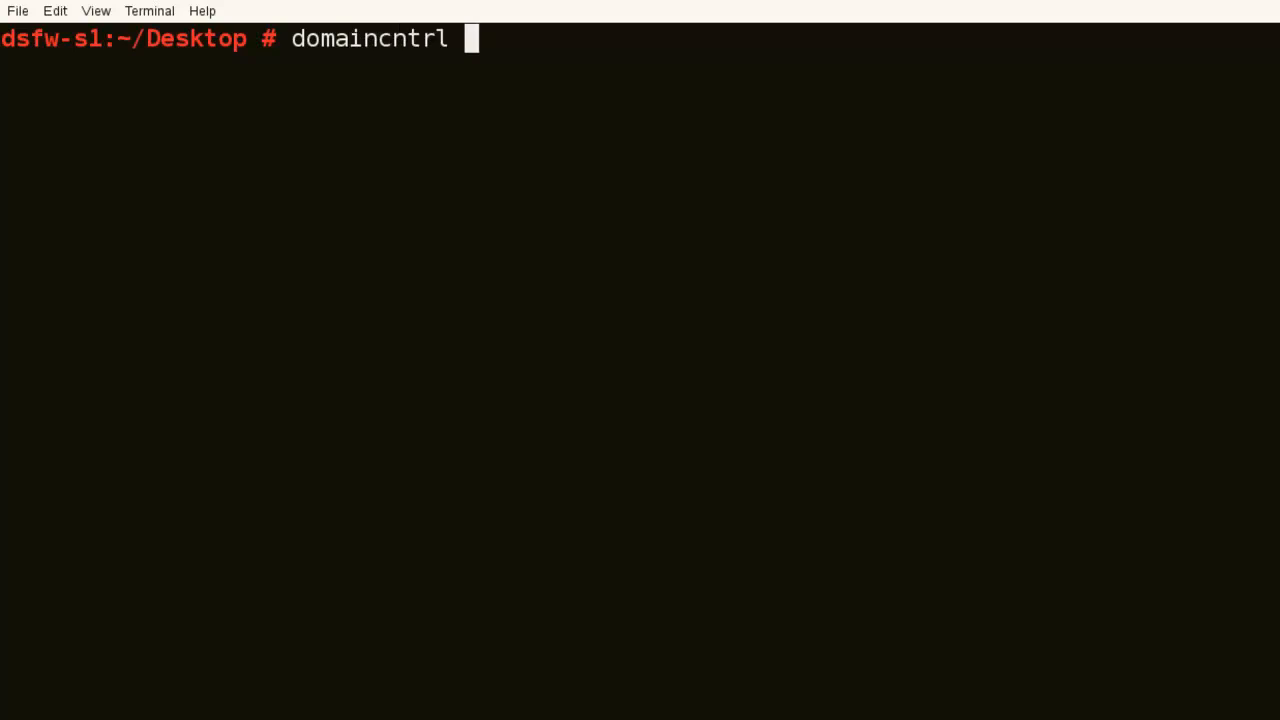
type("--help")
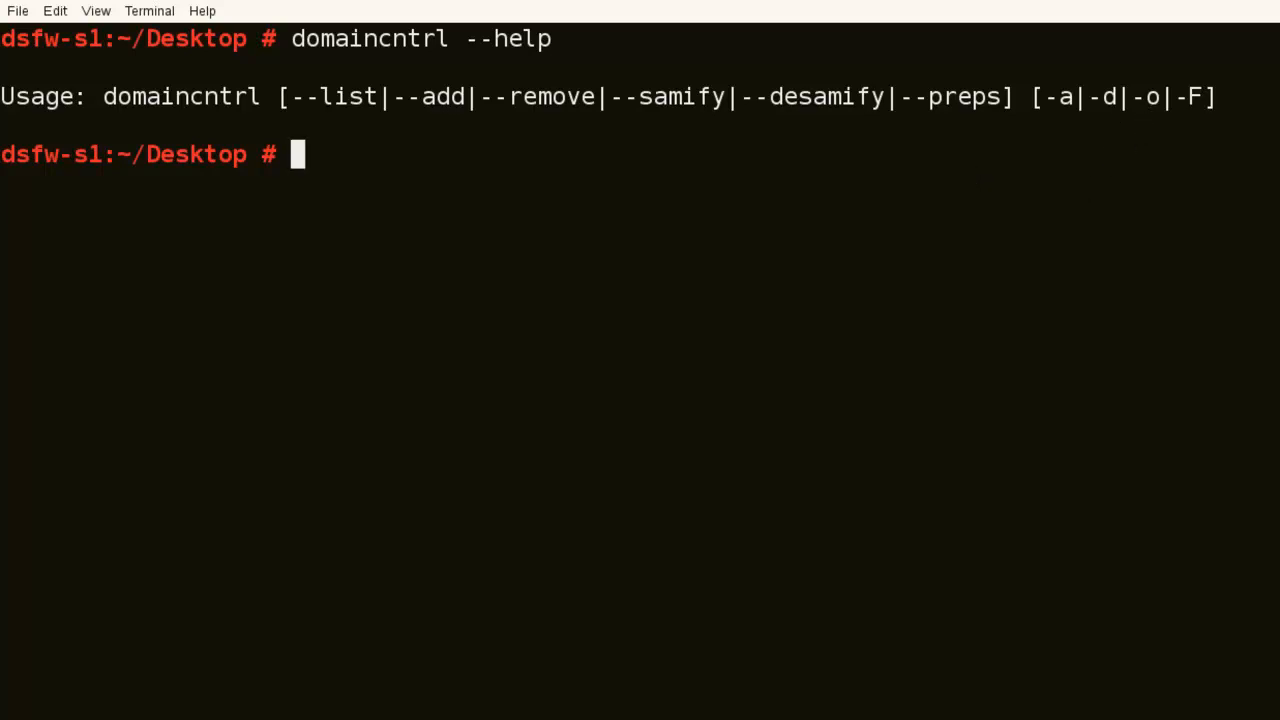
mouse_move(864, 344)
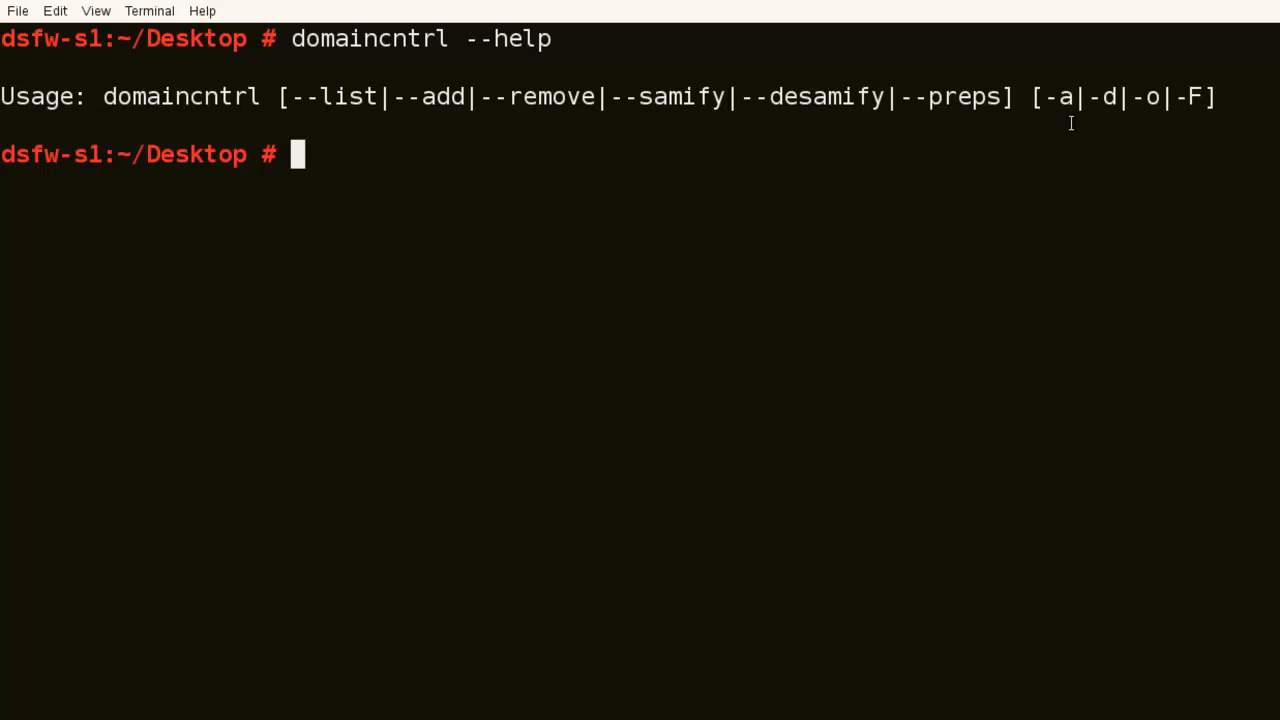
mouse_move(964, 184)
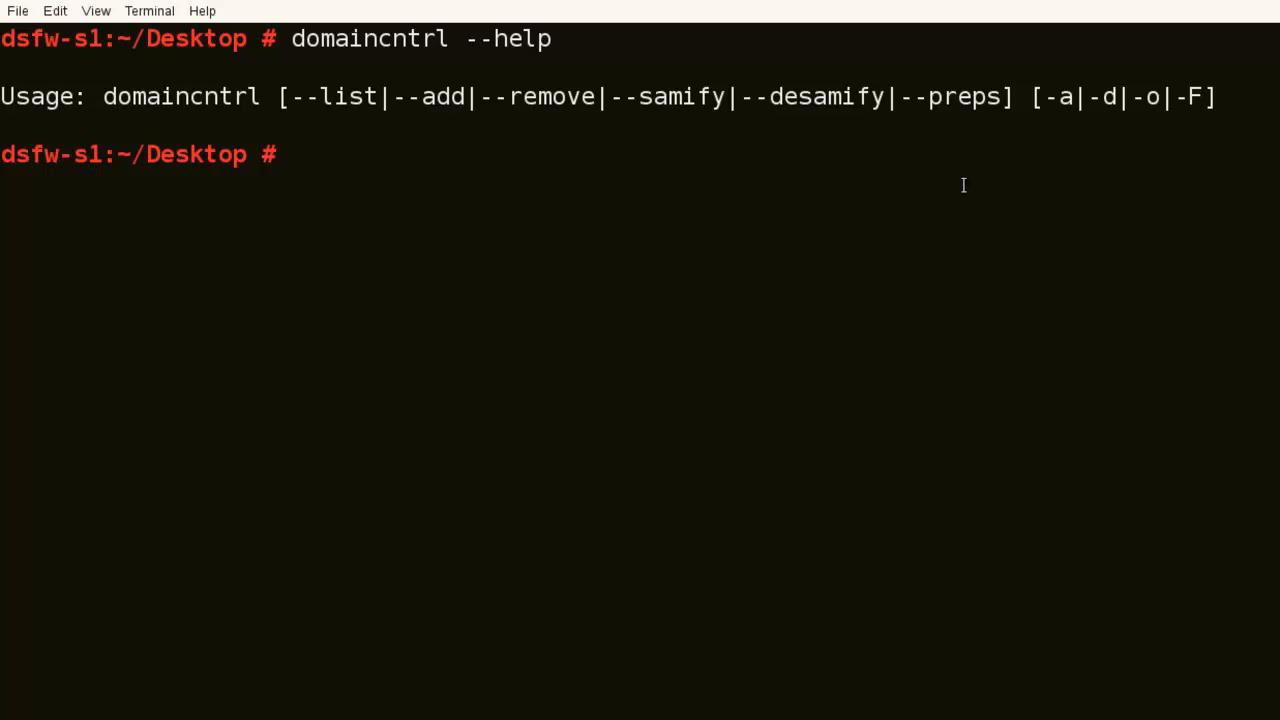
Draft domaincntrl --list -a, then erase it to leave an empty prompt.
type("domaincntrl --")
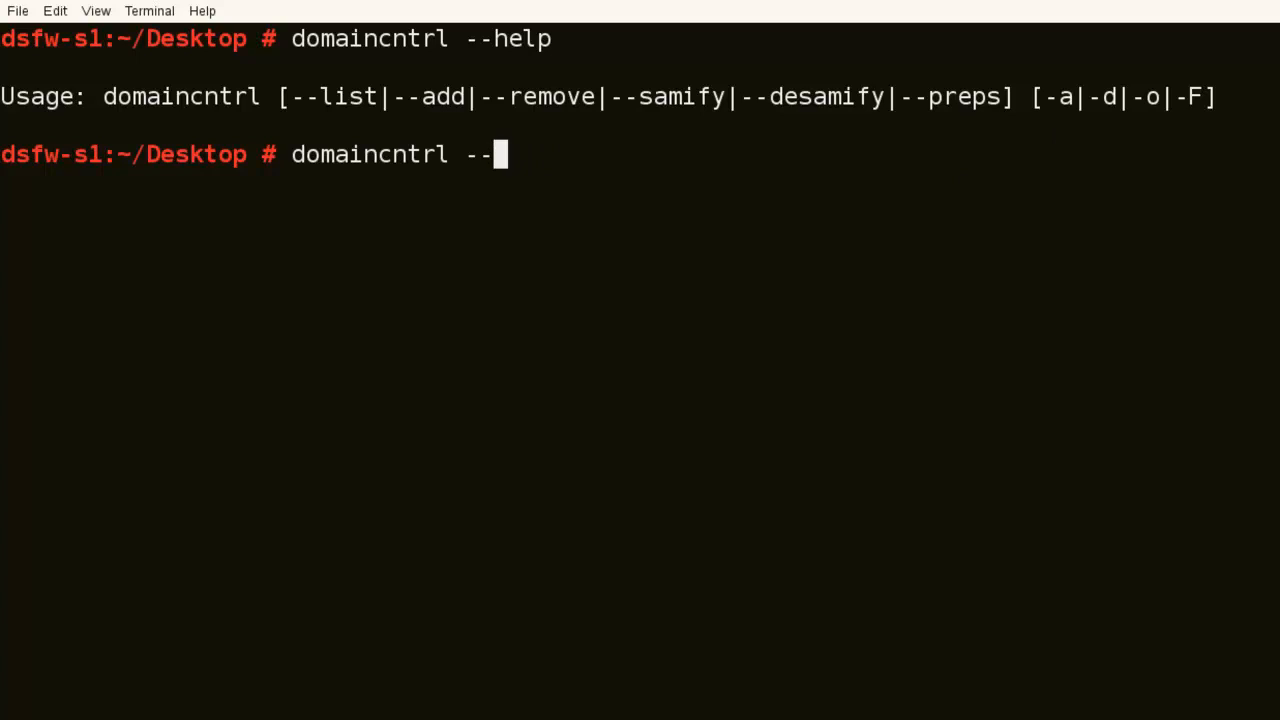
type("list")
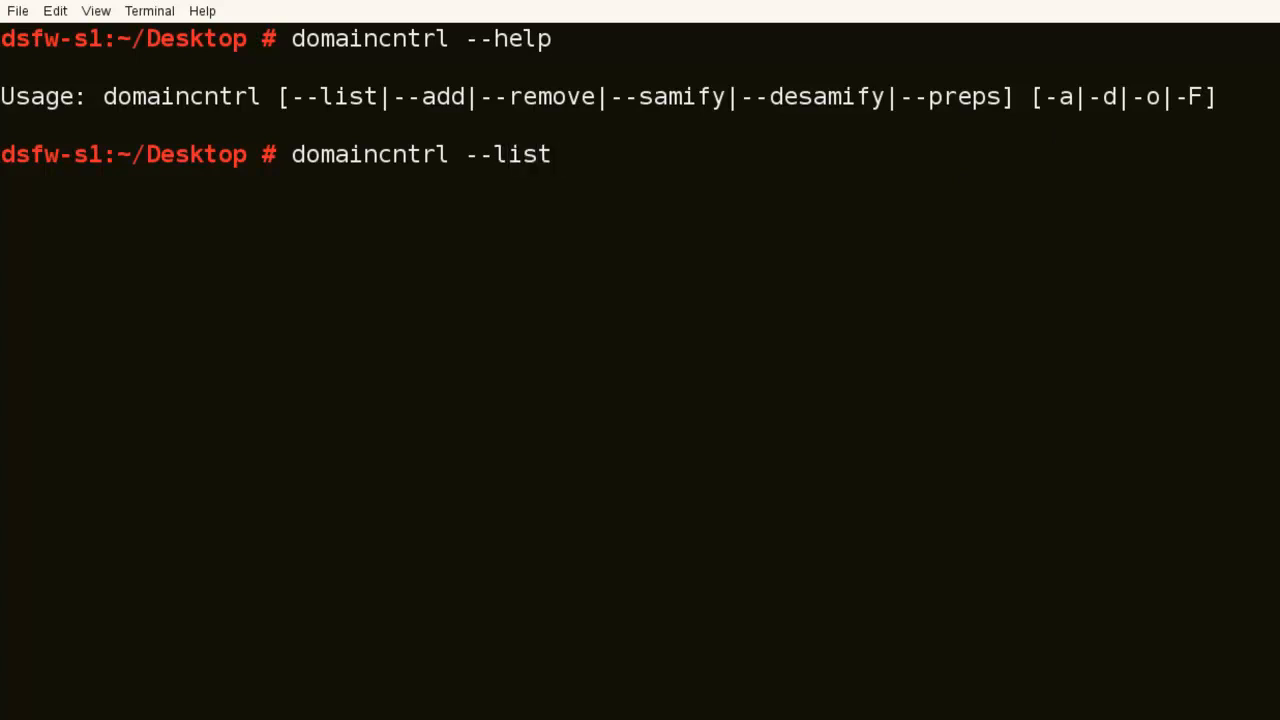
type("-a")
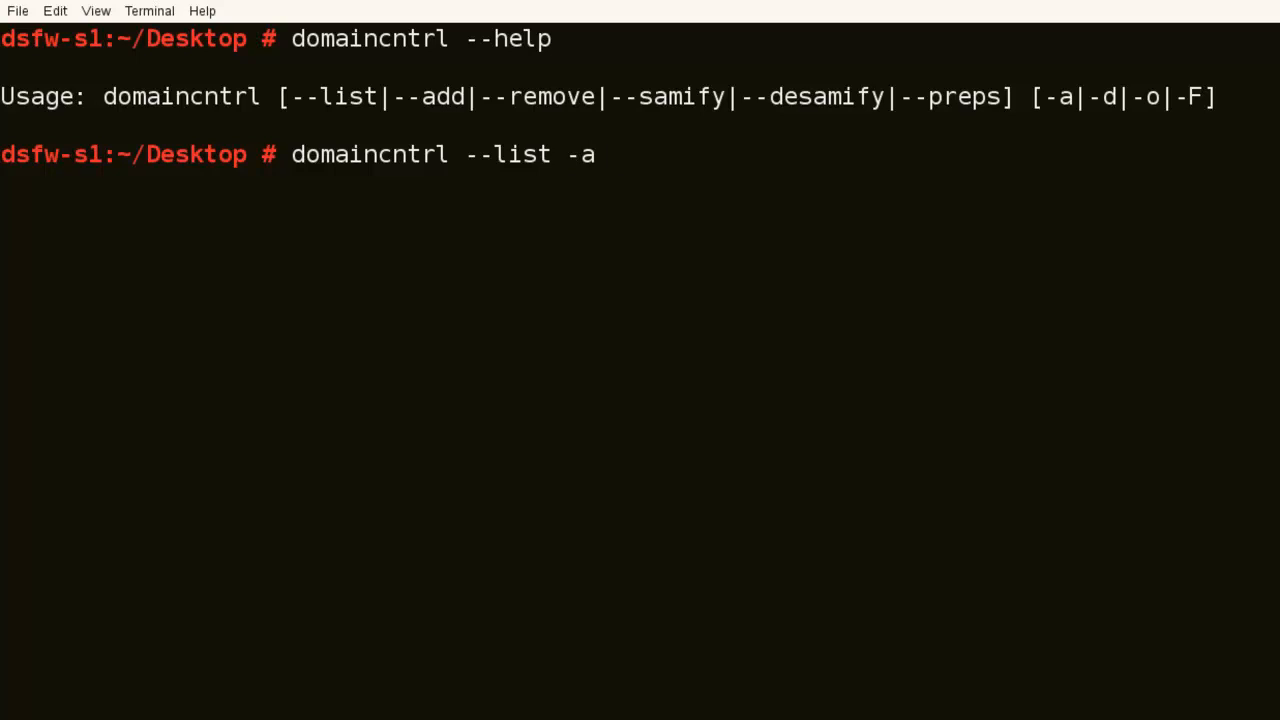
key("BackSpace")
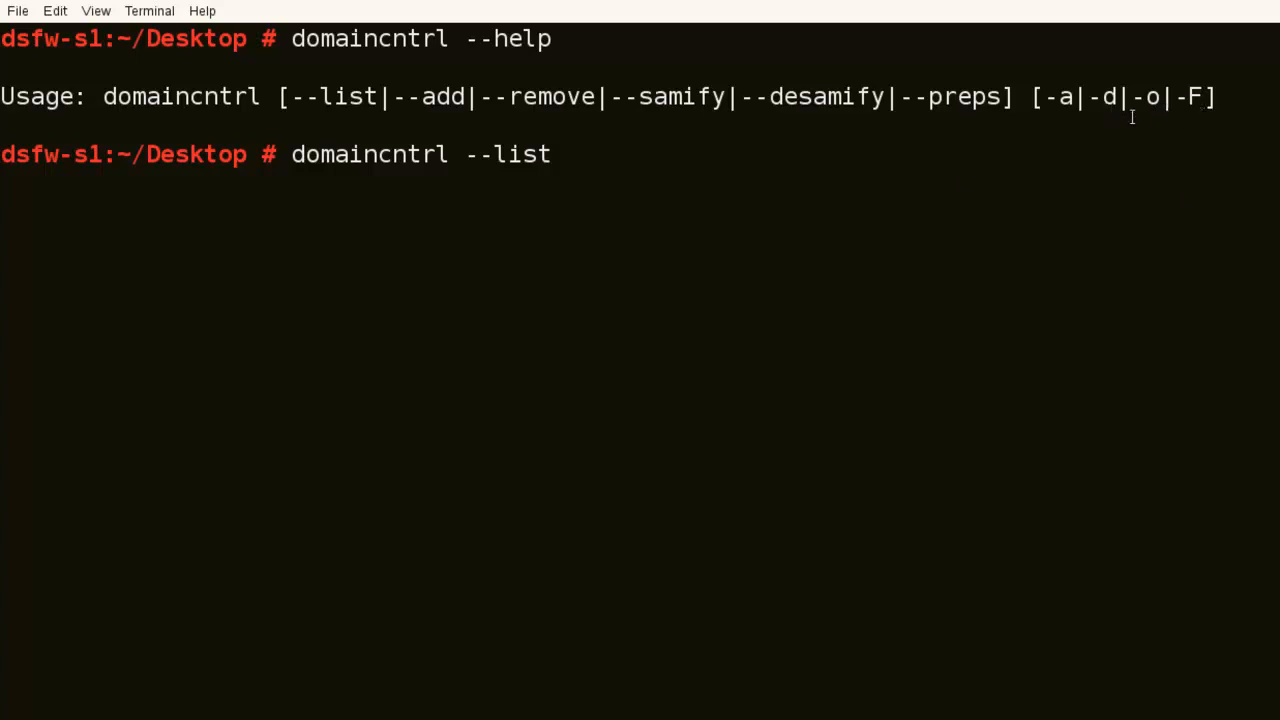
mouse_move(868, 184)
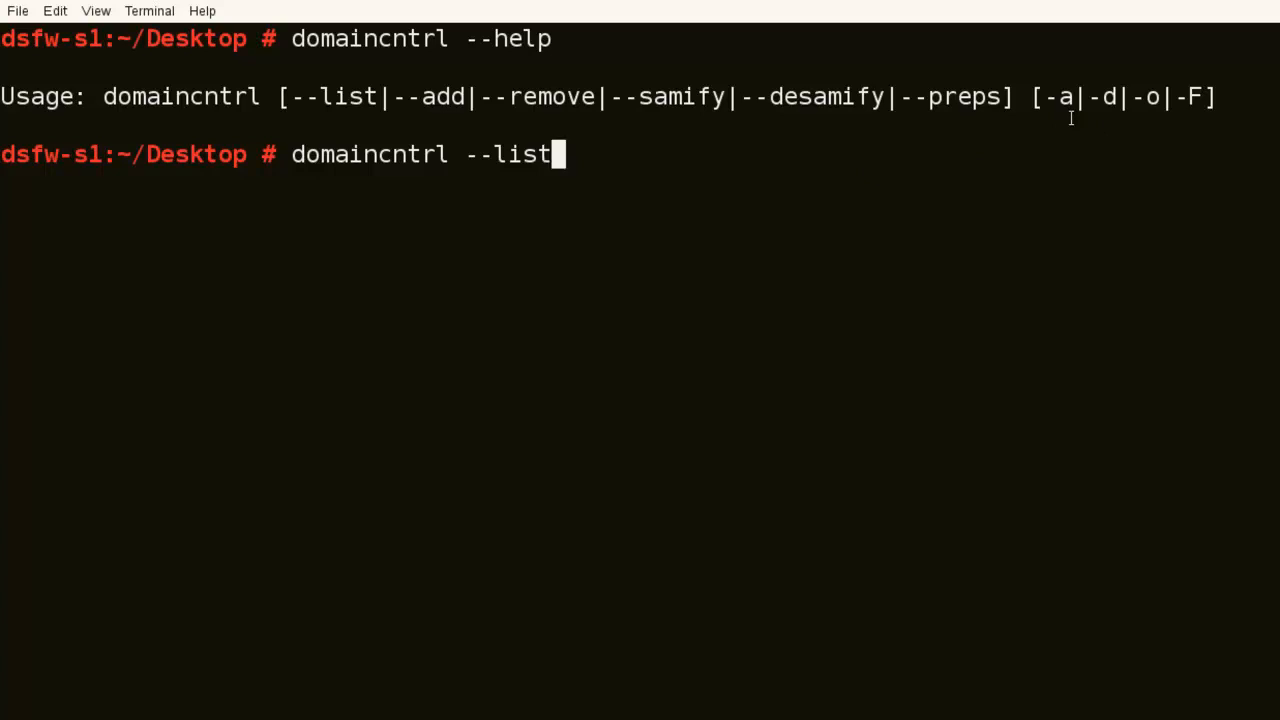
key("BackSpace")
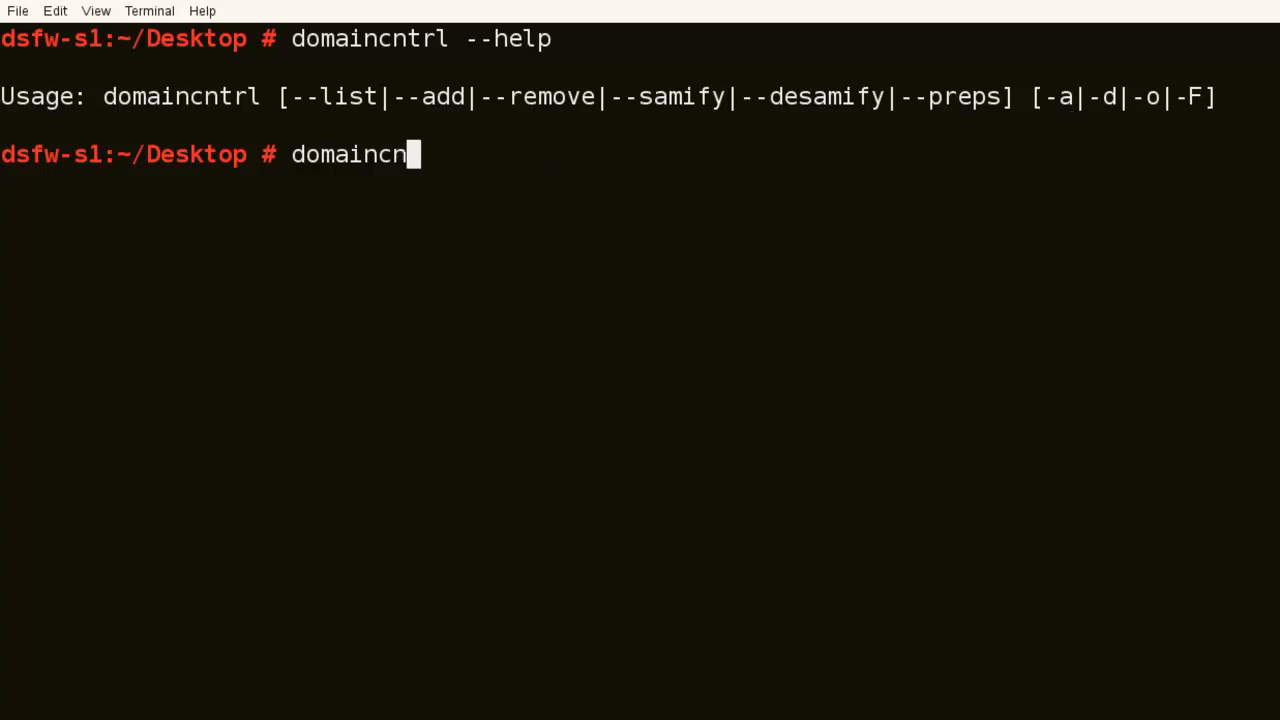
key("ctrl+u")
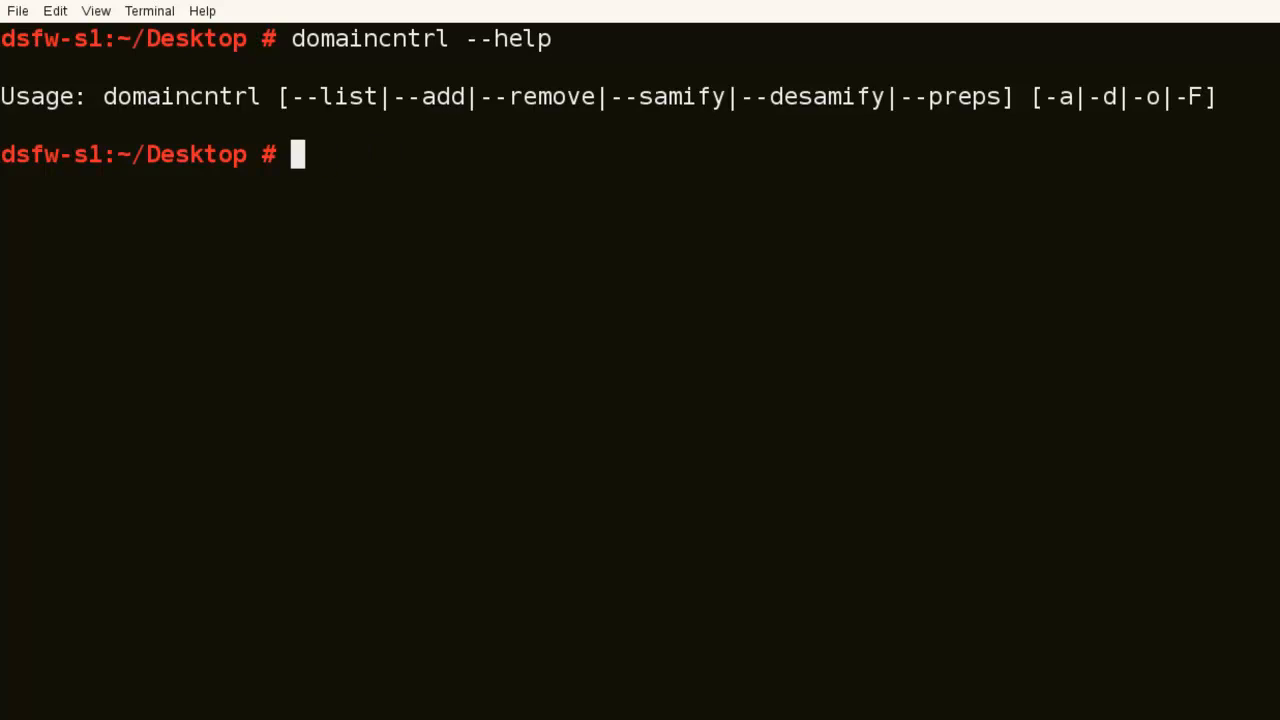
Refresh the Kerberos ticket and list OES11.lan's partitions o=novell, ou=b,o=novell, ou=c,o=novell.
type("klist")
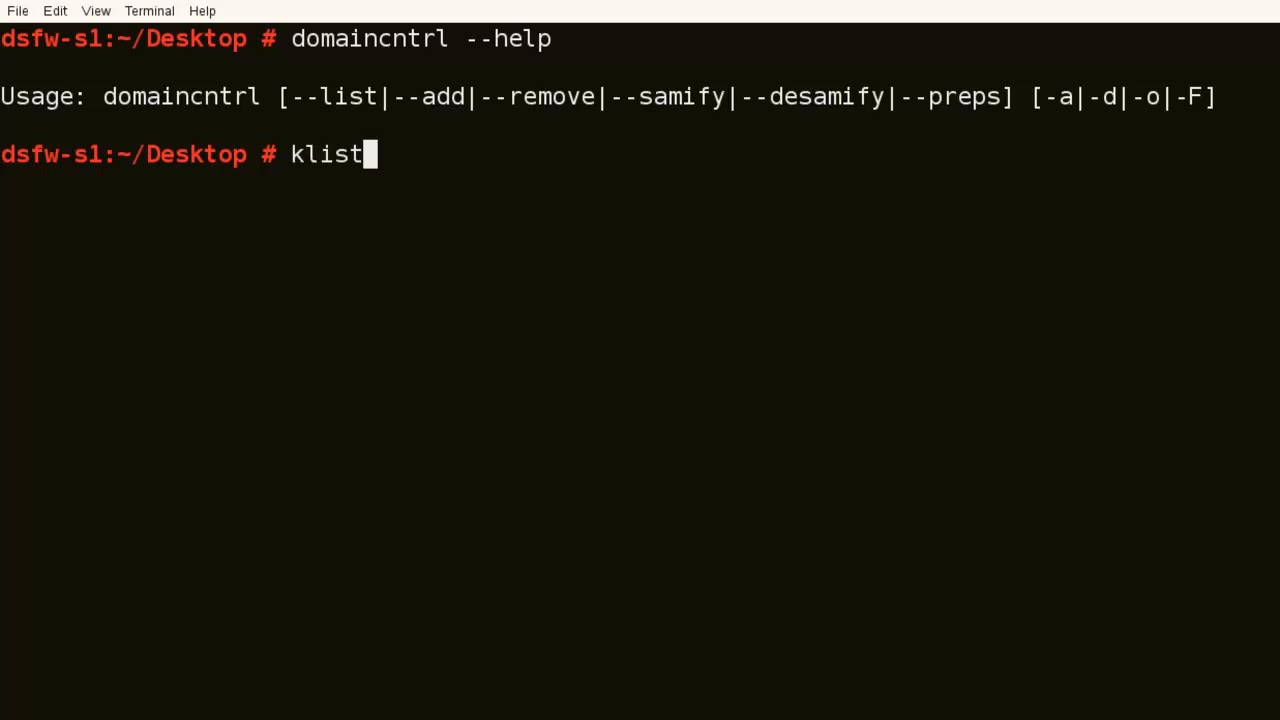
type("kinit administrator")
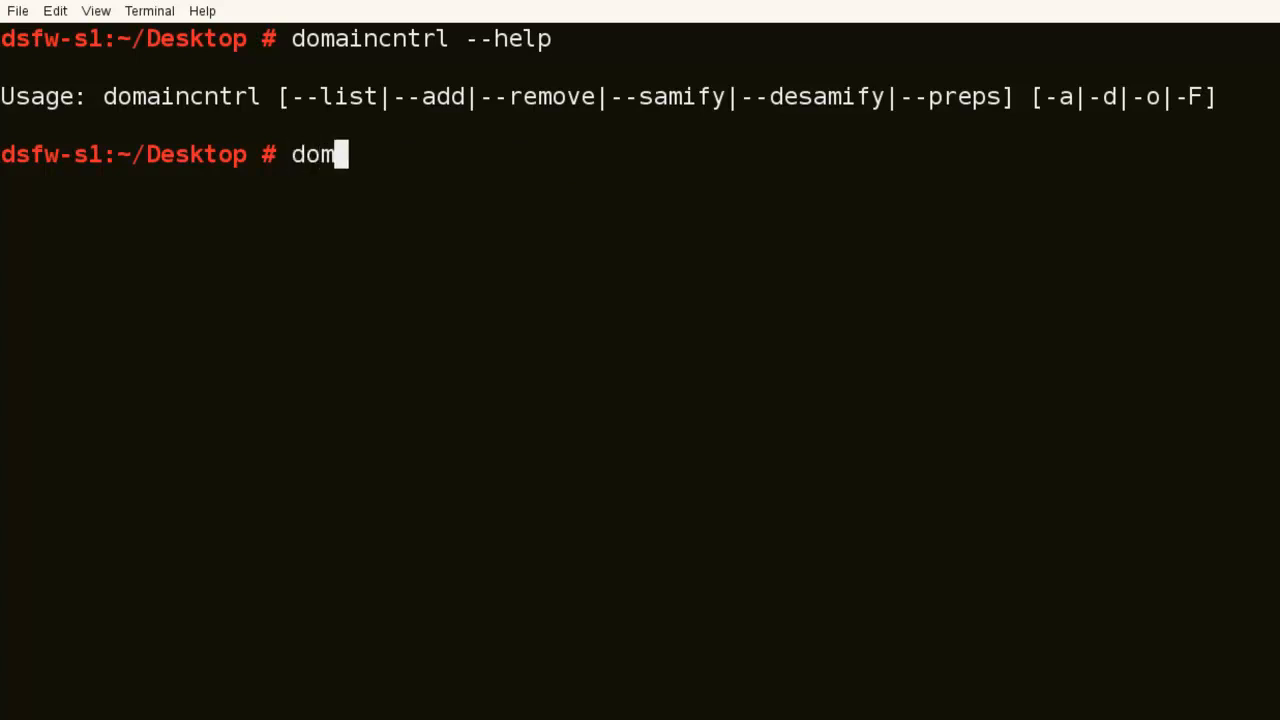
type("aincntrl")
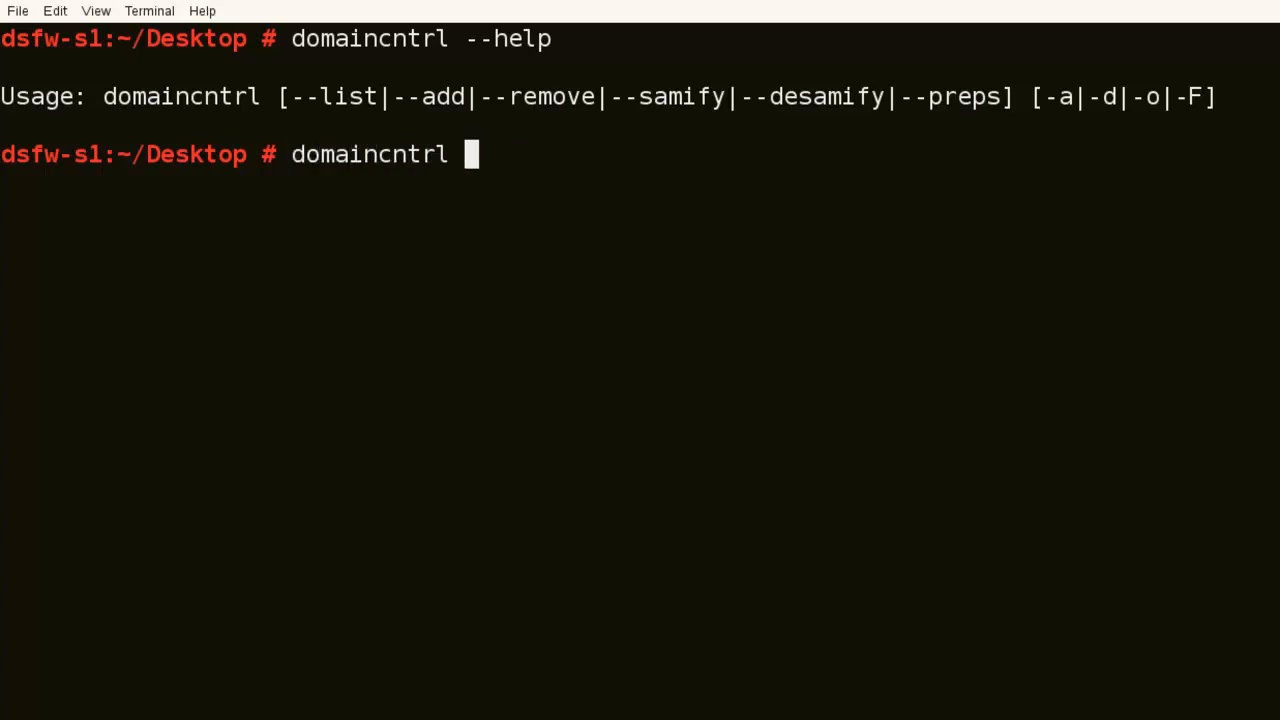
type("--list")
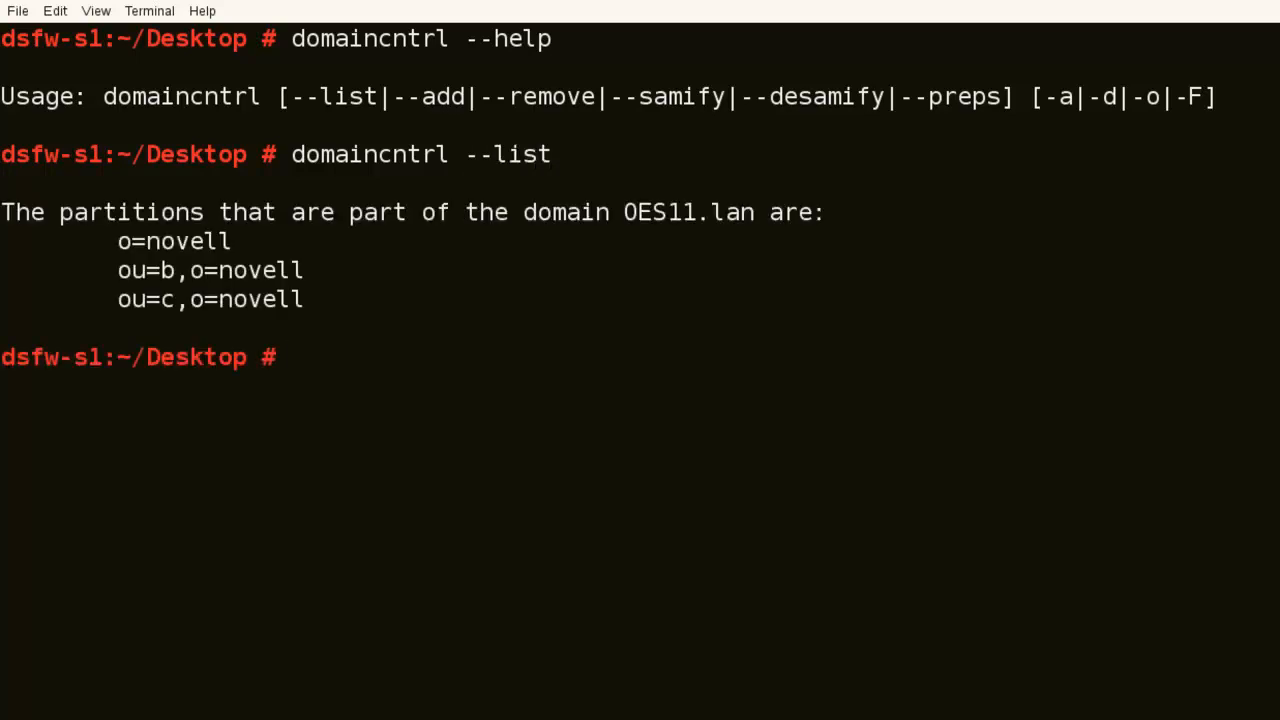
mouse_move(1036, 110)
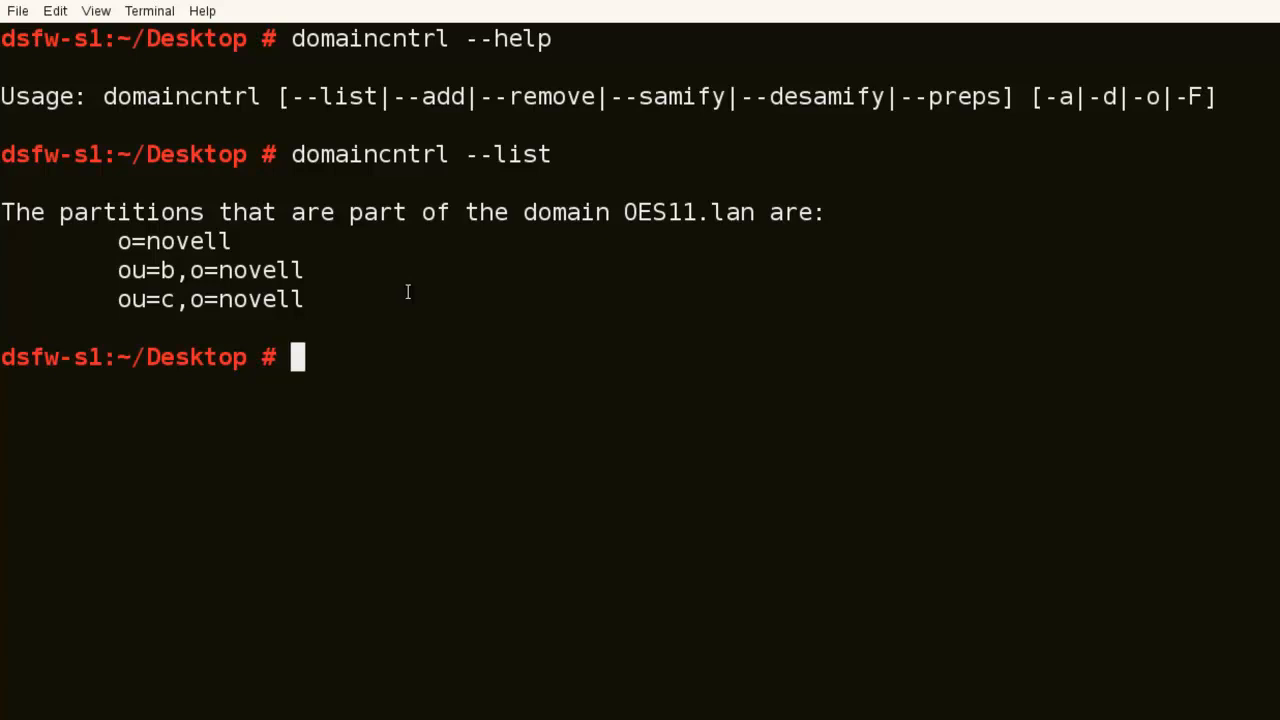
Run domaincntrl --samify and choose partition 1, o=novell.
type("domaincntrl --")
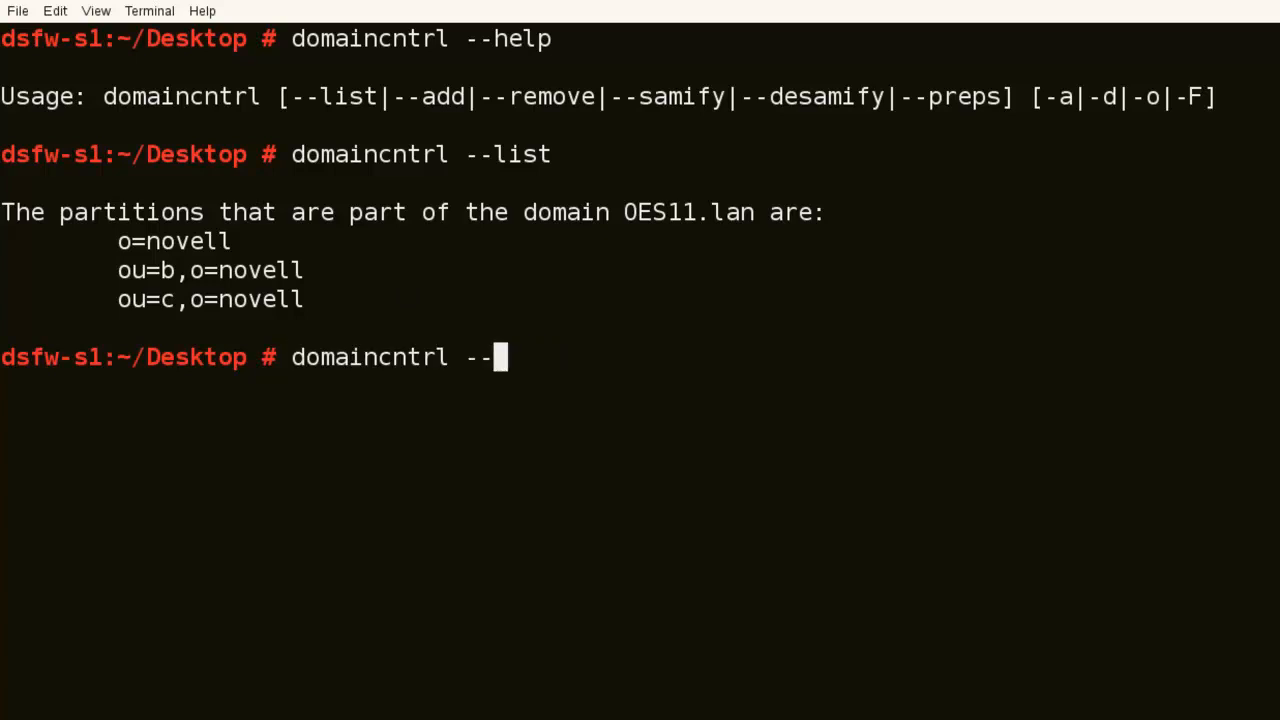
type("samify")
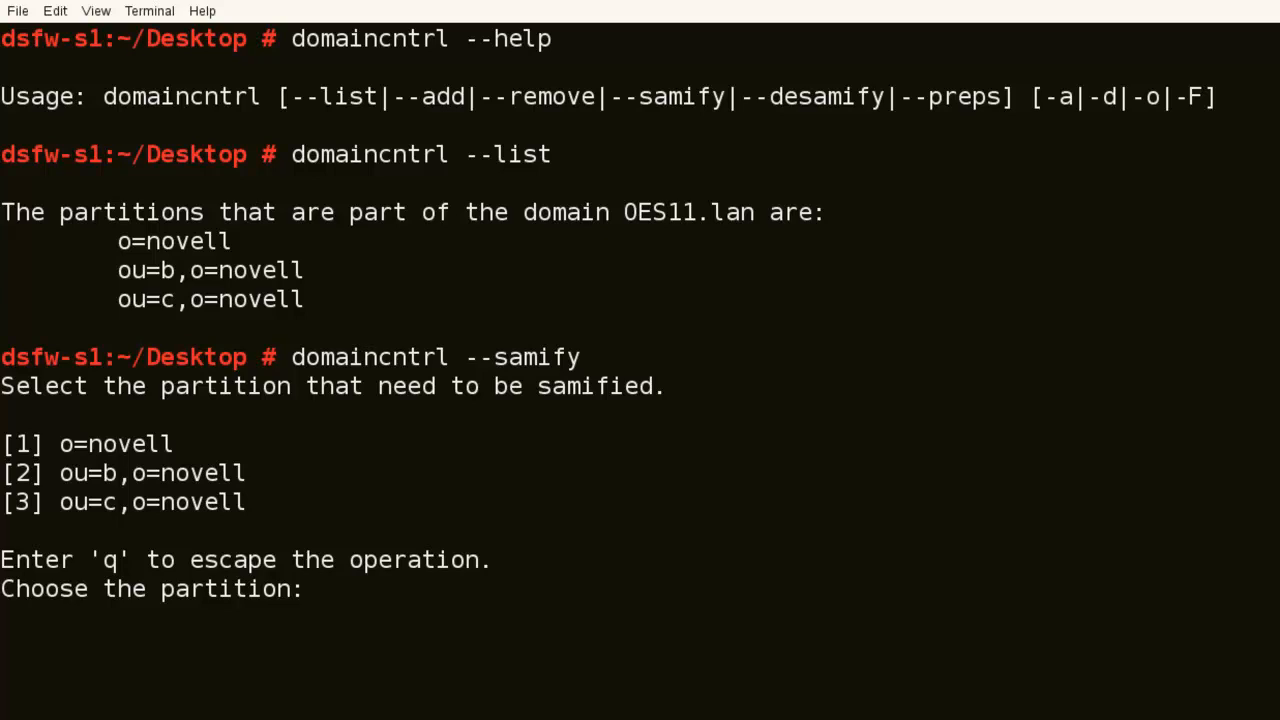
mouse_move(140, 444)
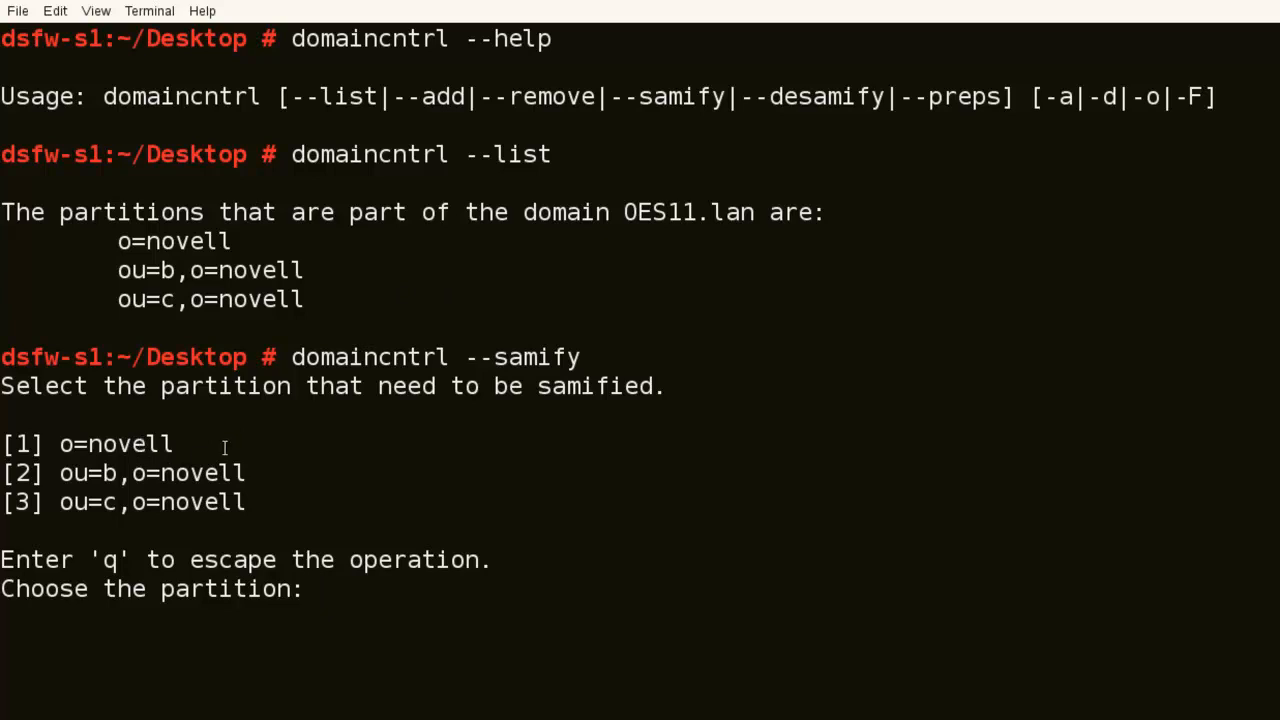
type("1")
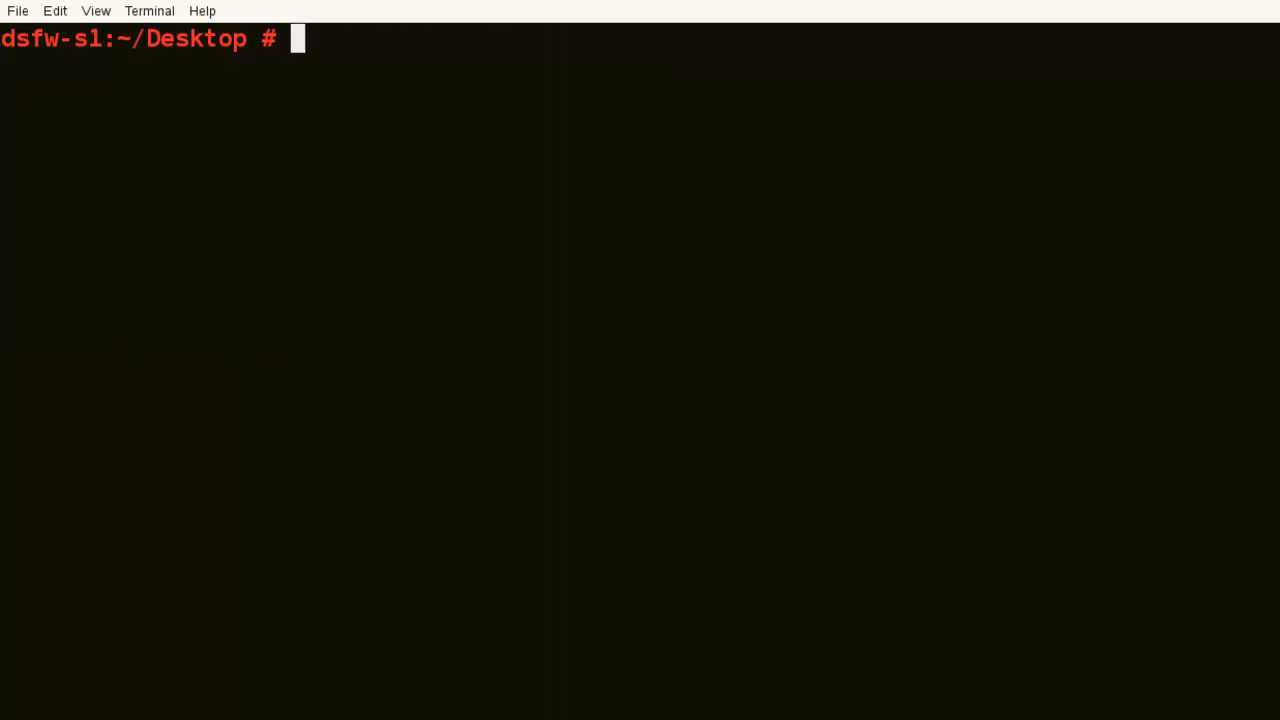
Run domaincntrl --desamify and choose partition 1, ou=d,o=novell.
type("domaincntrl --")
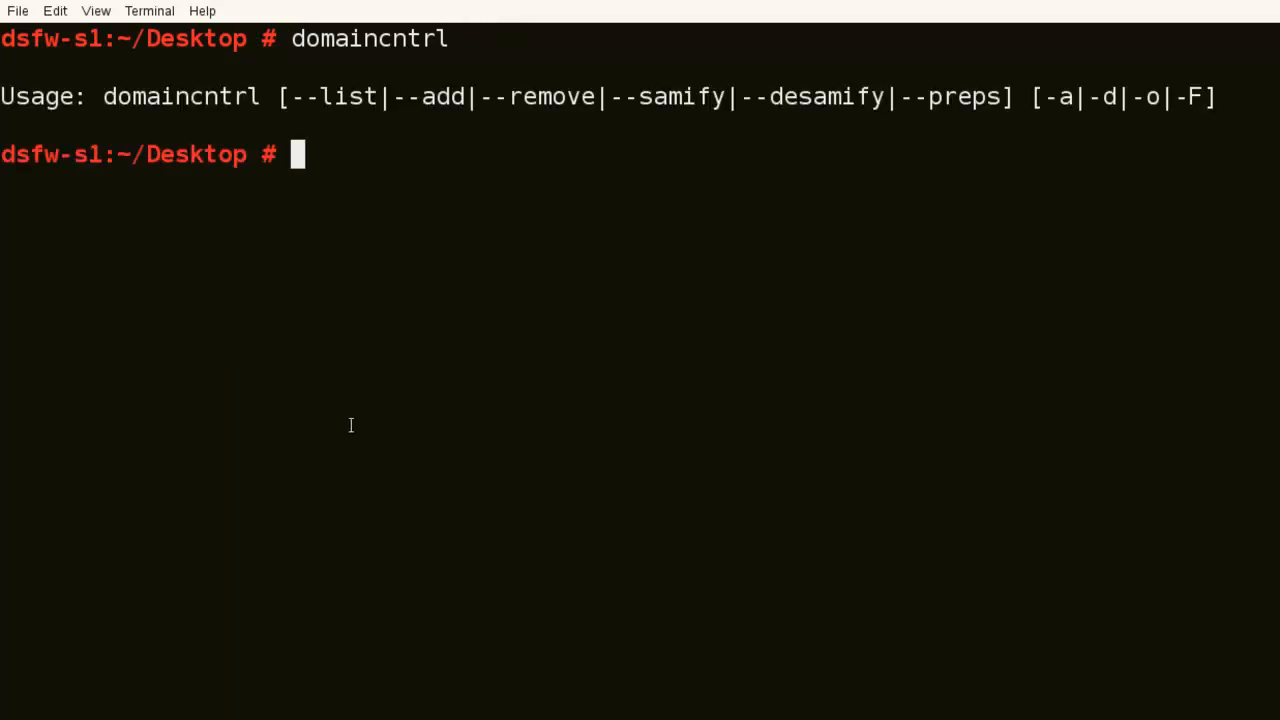
mouse_move(808, 120)
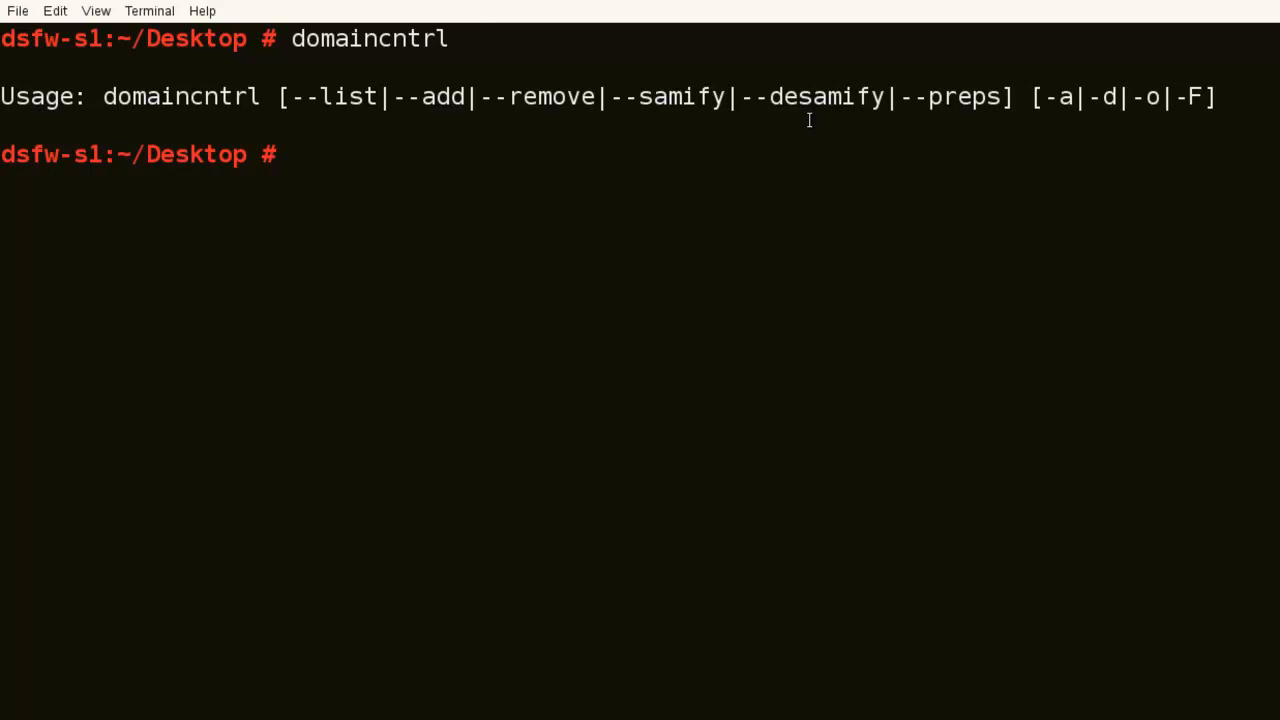
type("domaincntrl")
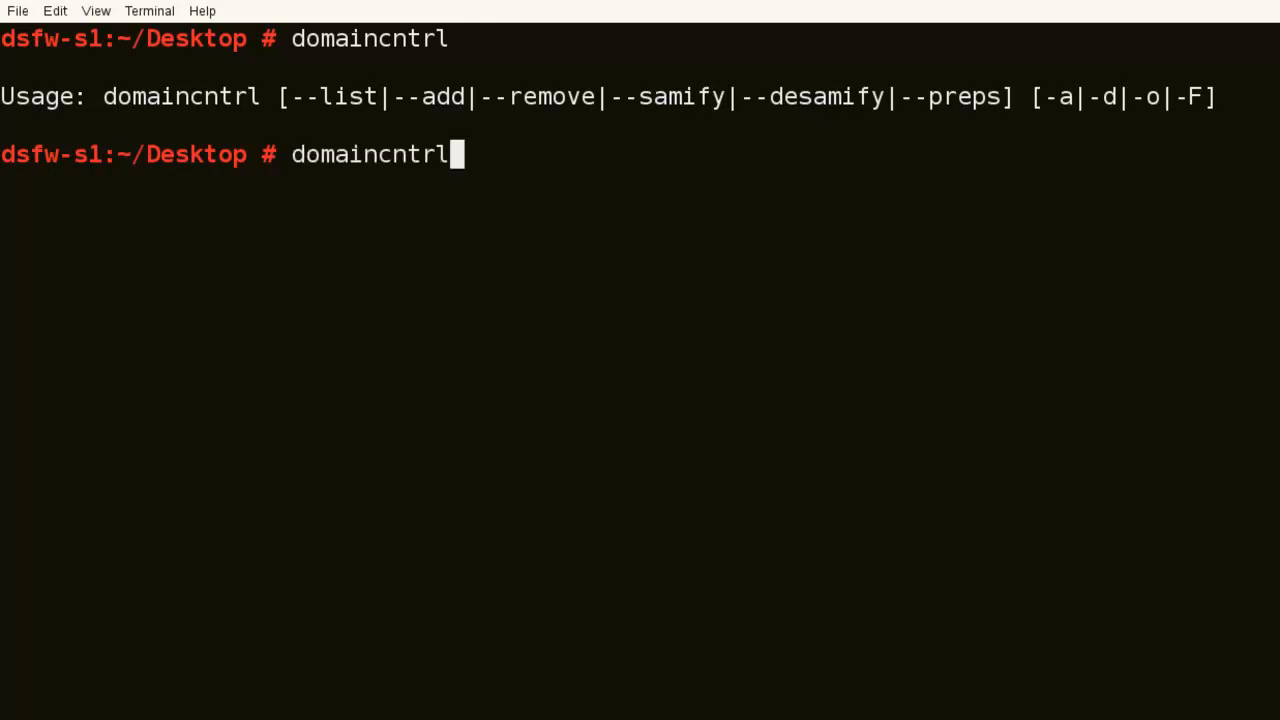
type("--")
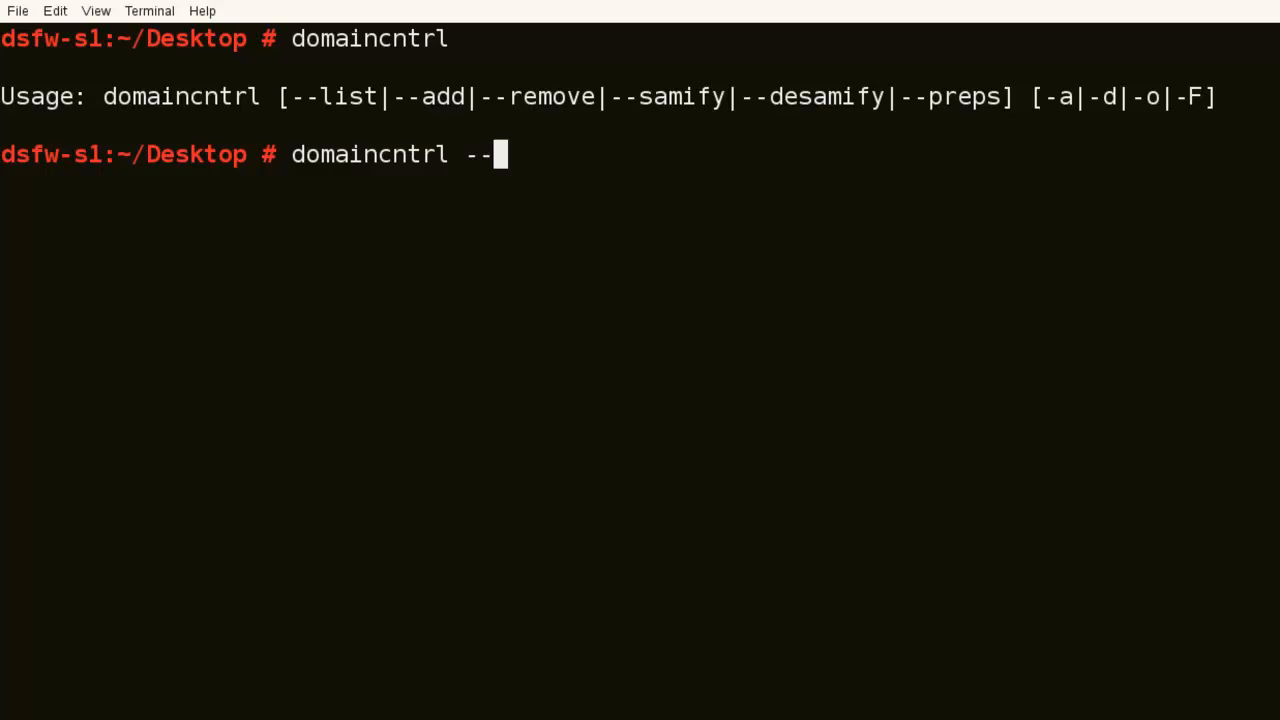
type("de")
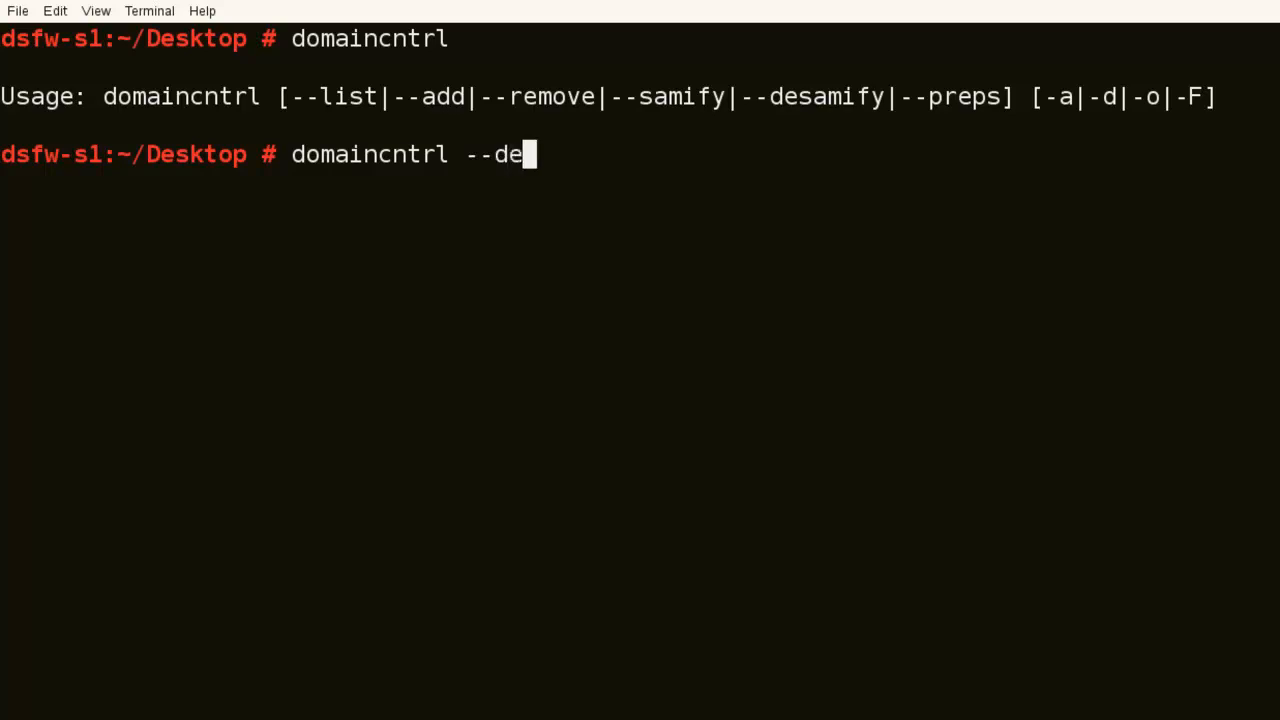
type("sam")
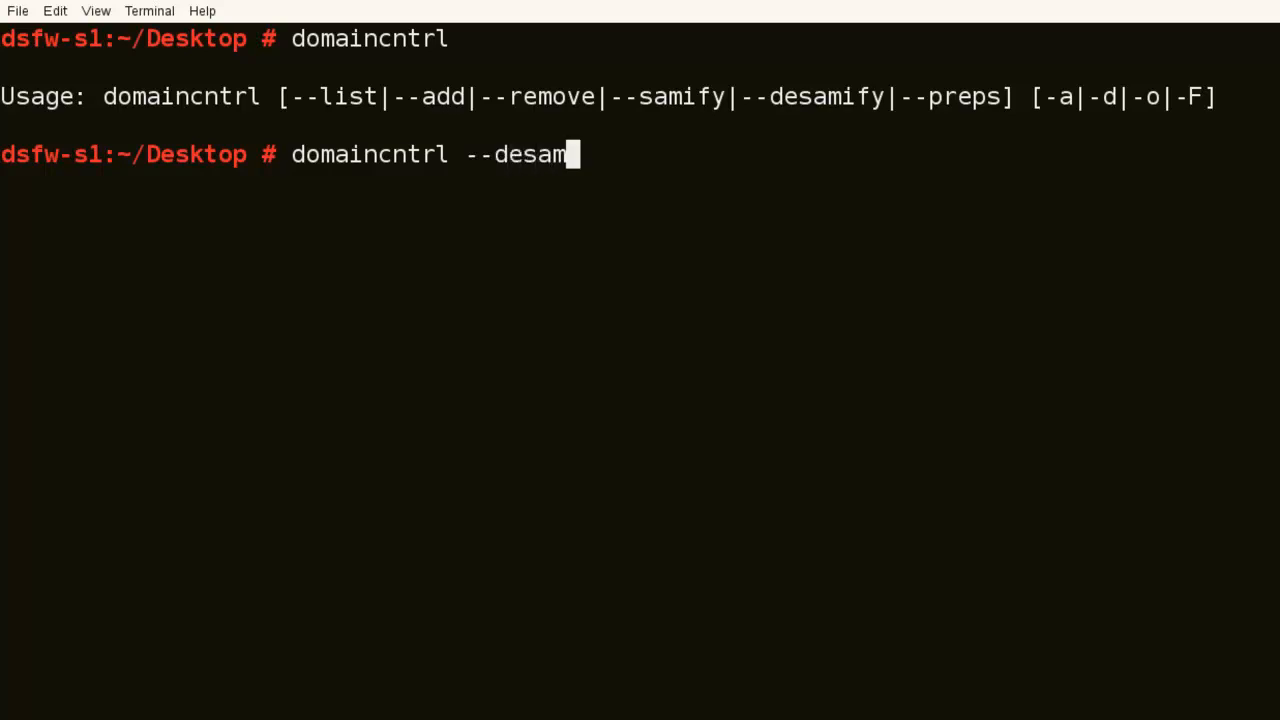
type("ify")
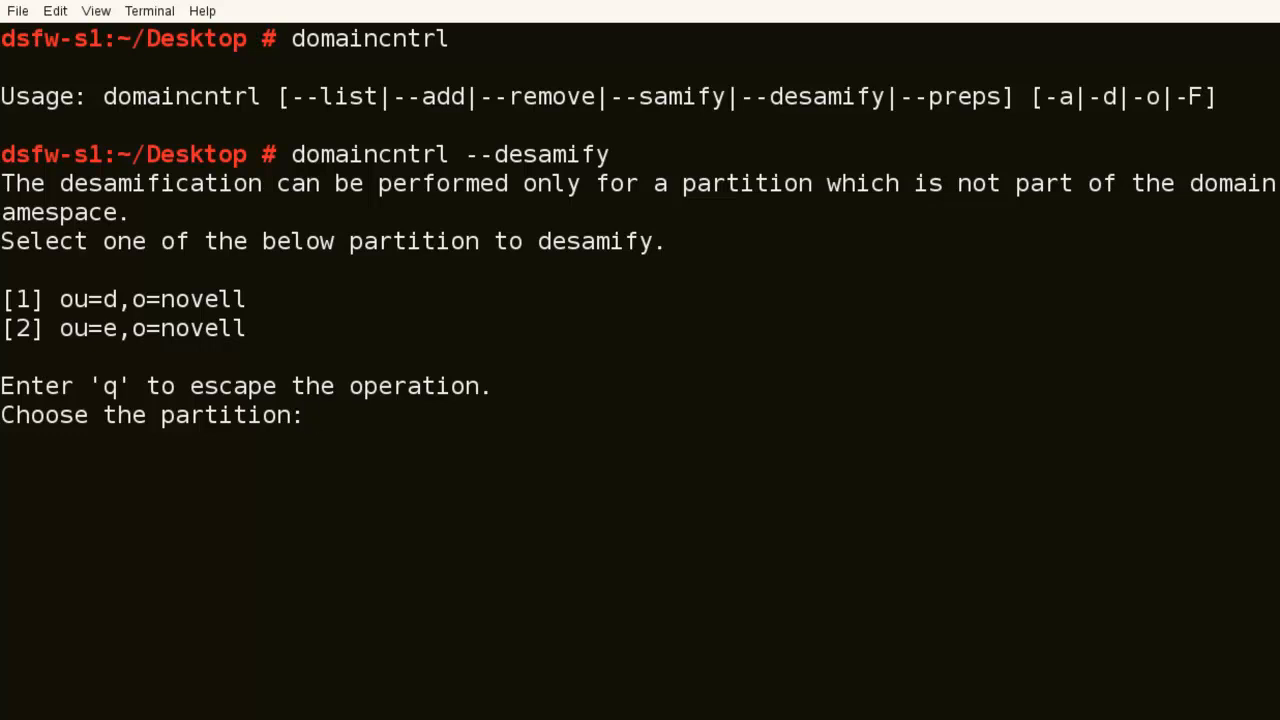
type("1")
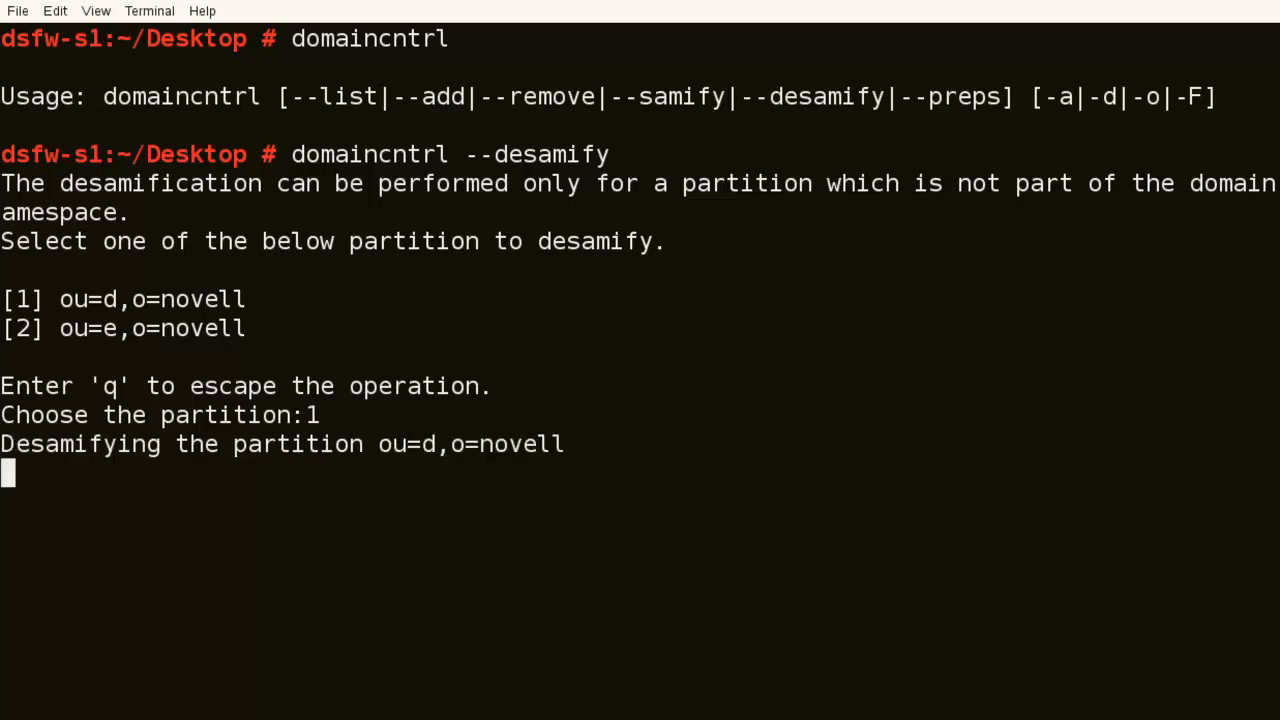